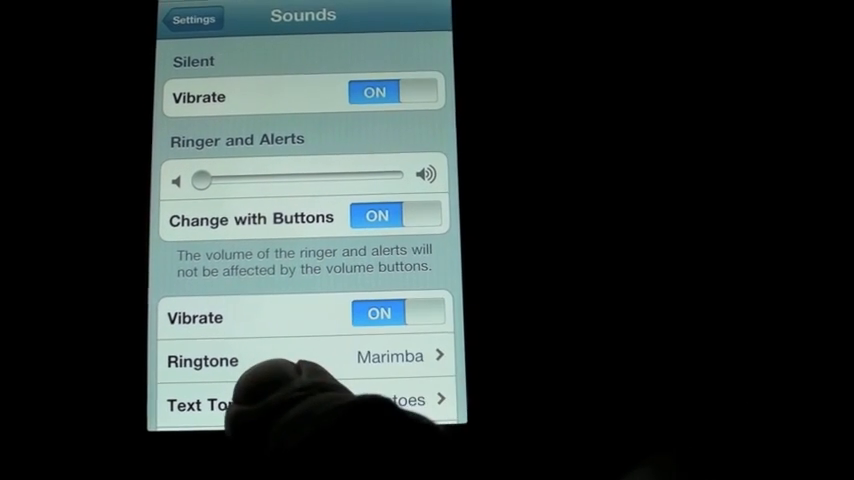
- Show the Text Tone list with the New alert tones section in view
{"action": "left_click", "coordinate": [200, 404]}
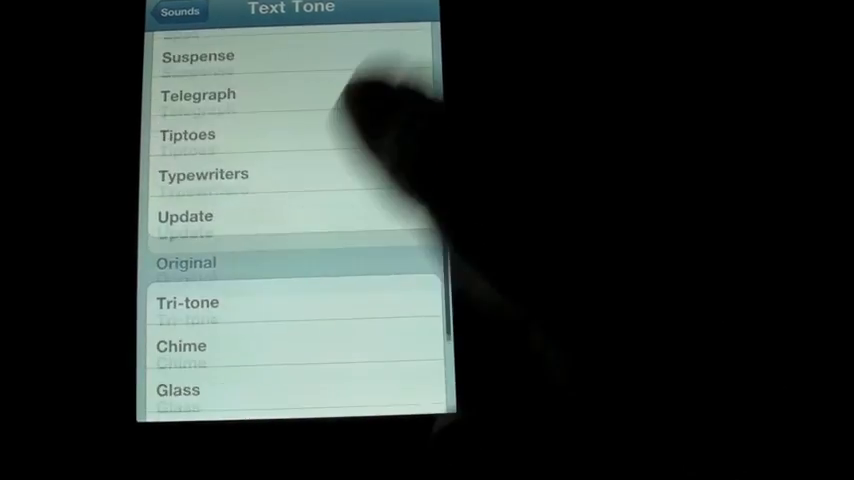
{"action": "scroll", "scroll_direction": "down", "scroll_amount": 3}
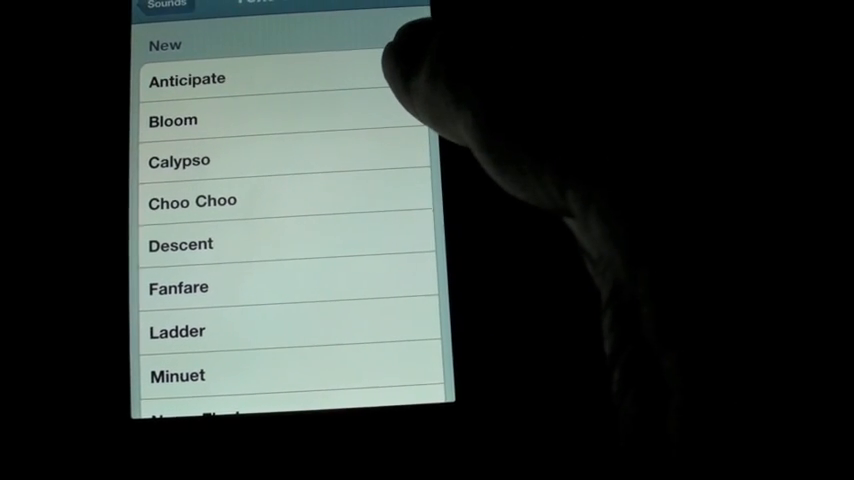
- Preview a couple of New tones and choose Descent as the text tone
{"action": "left_click", "coordinate": [176, 116]}
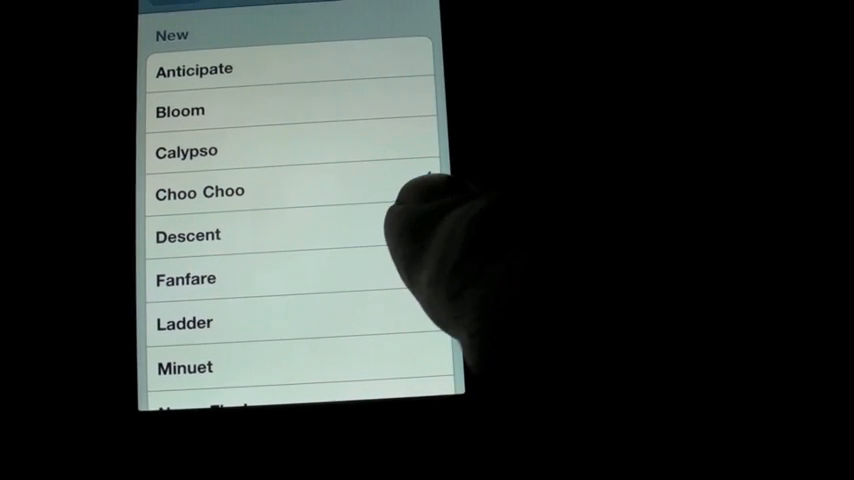
{"action": "left_click", "coordinate": [200, 236]}
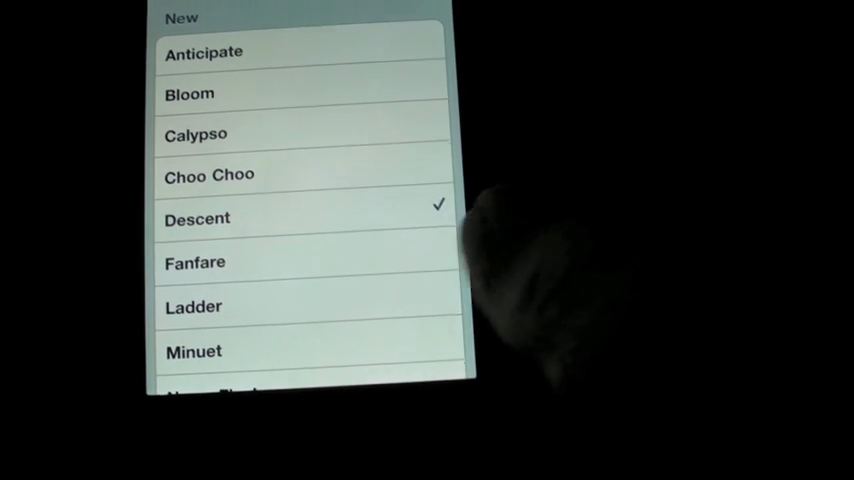
{"action": "left_click", "coordinate": [200, 264]}
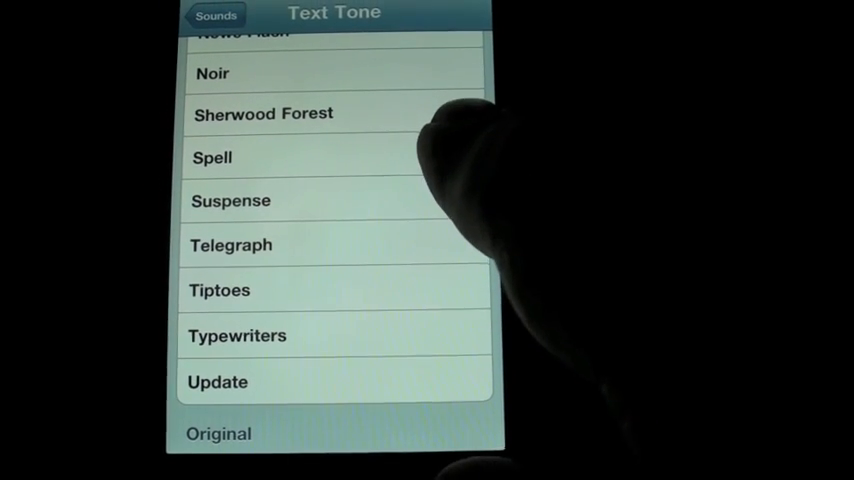
- Try Spell, Suspense and Telegraph, settle on Update, and return to the main Settings list
{"action": "left_click", "coordinate": [212, 156]}
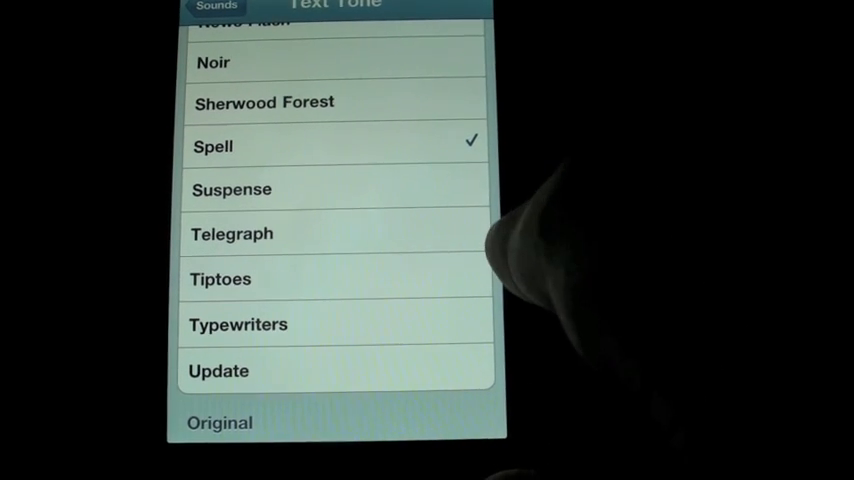
{"action": "left_click", "coordinate": [232, 188]}
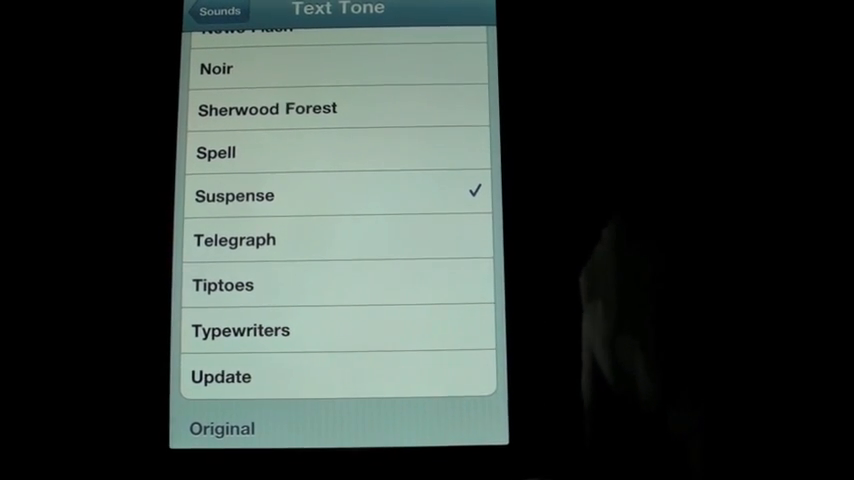
{"action": "left_click", "coordinate": [234, 232]}
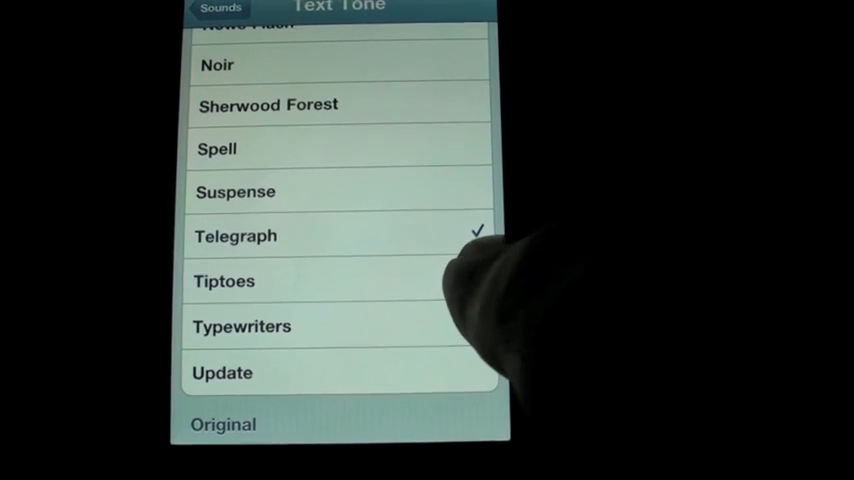
{"action": "scroll", "scroll_direction": "up", "scroll_amount": 3}
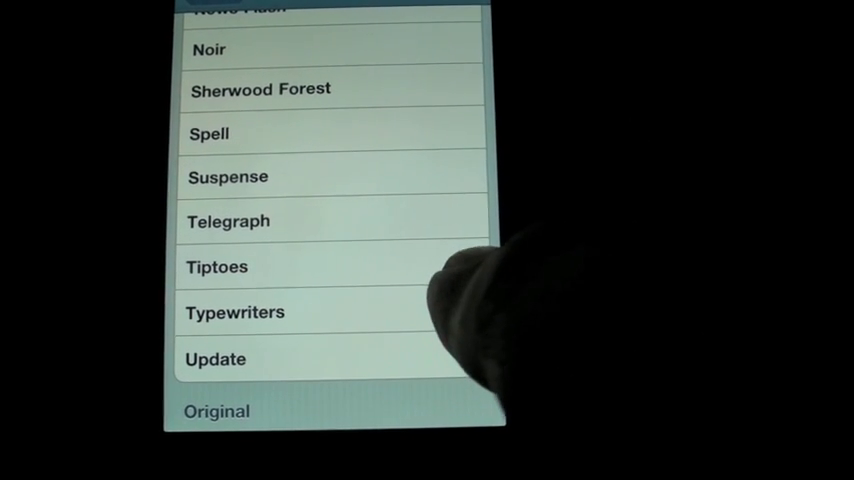
{"action": "left_click", "coordinate": [234, 312]}
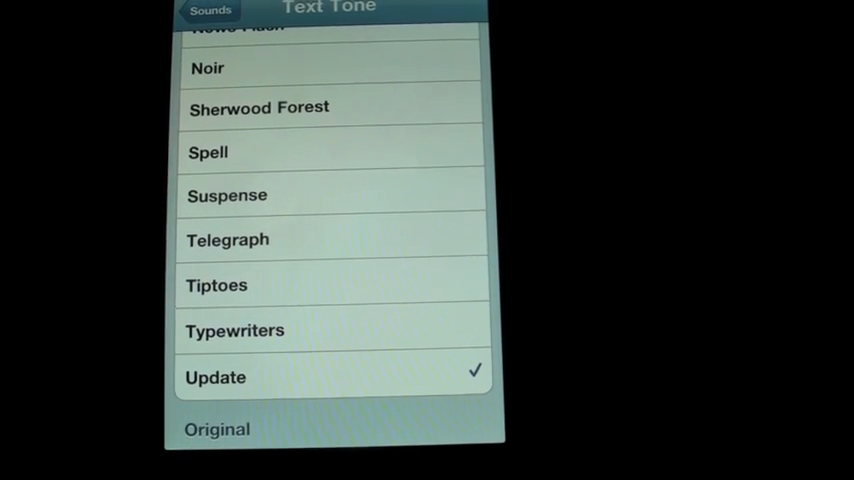
{"action": "left_click", "coordinate": [210, 12]}
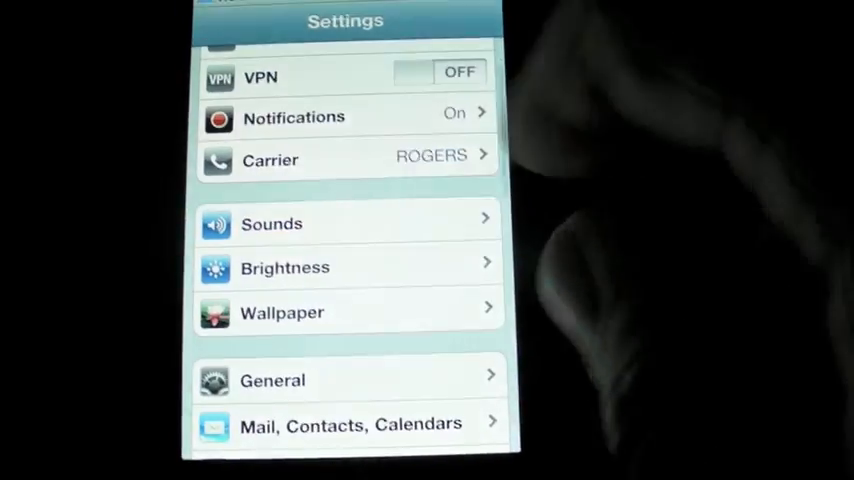
- Reach the Restrictions page under General, listing purchases, ratings and Game Center options
{"action": "scroll", "scroll_direction": "down", "scroll_amount": 3}
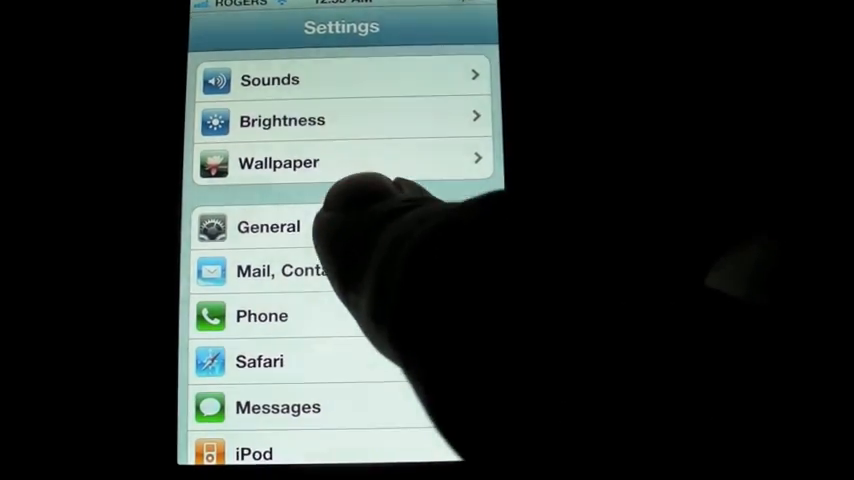
{"action": "left_click", "coordinate": [268, 226]}
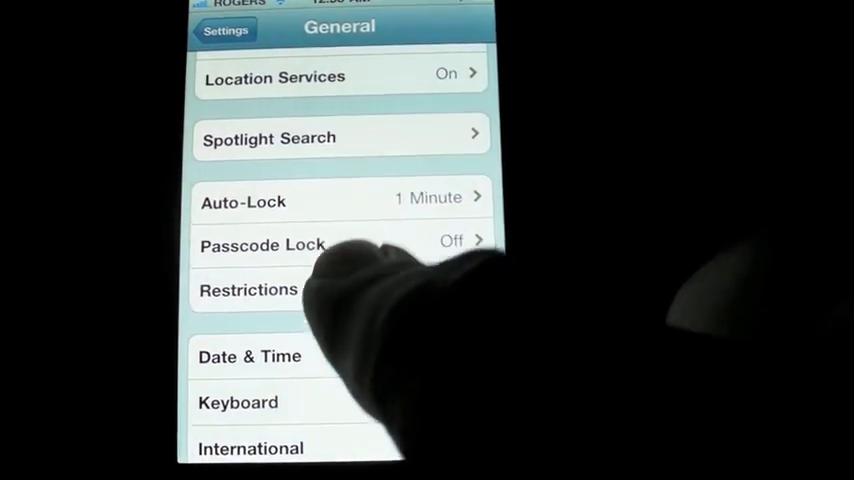
{"action": "left_click", "coordinate": [248, 288]}
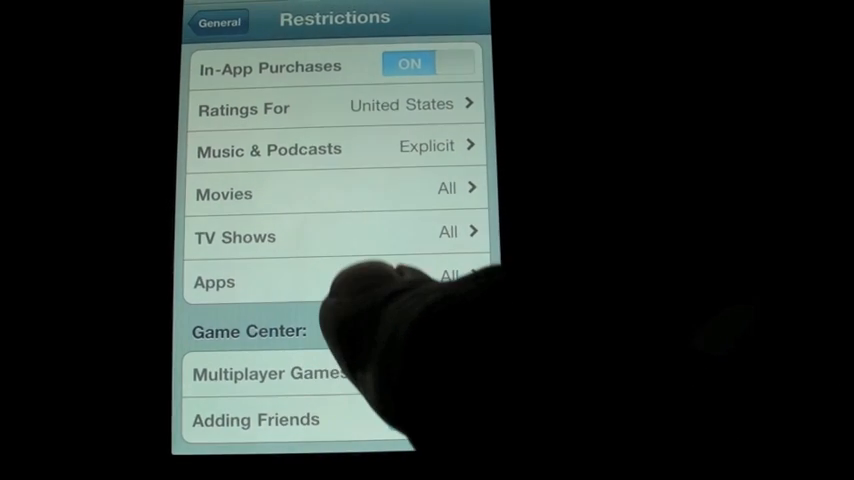
{"action": "scroll", "scroll_direction": "up", "scroll_amount": 3}
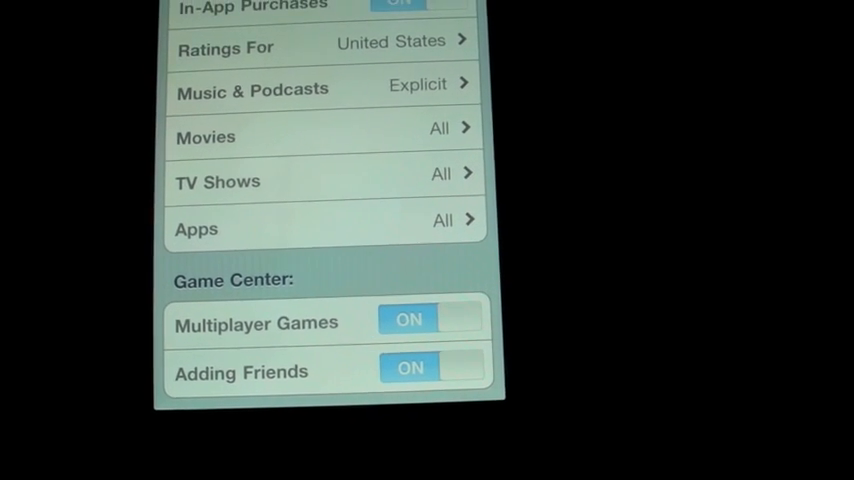
{"action": "scroll", "scroll_direction": "down", "scroll_amount": 3}
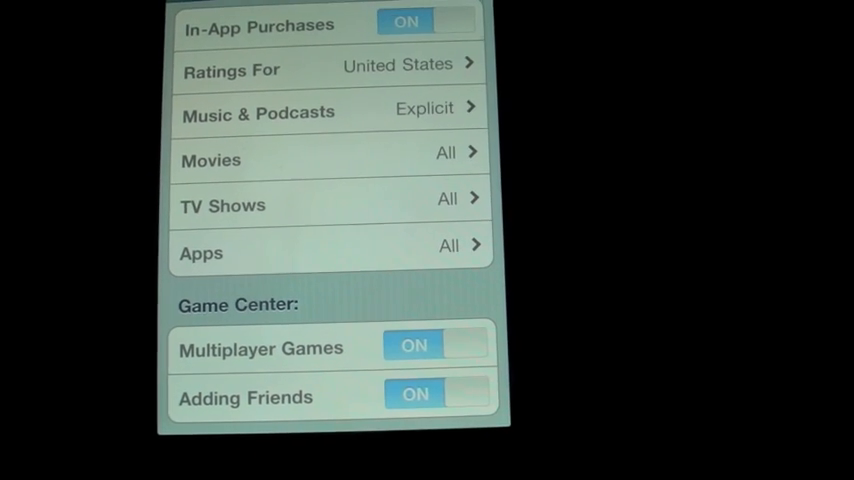
{"action": "scroll", "scroll_direction": "down", "scroll_amount": 3}
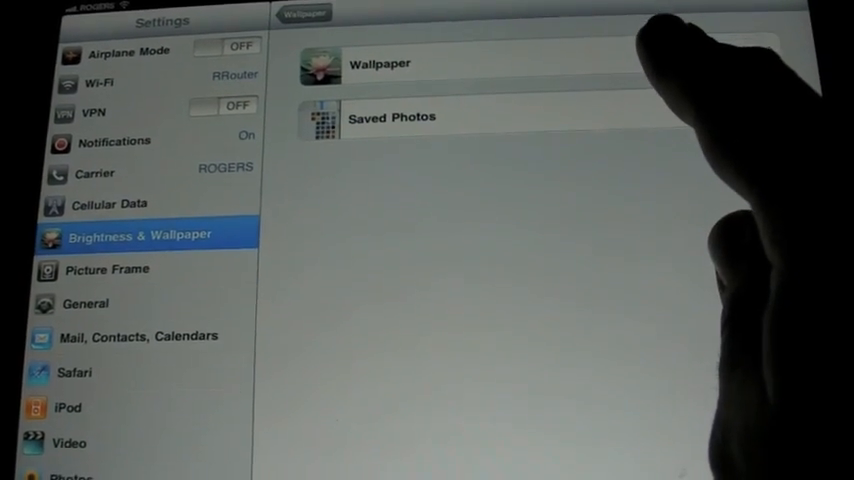
- Show the iPad's built-in Wallpaper grid from Brightness & Wallpaper
{"action": "left_click", "coordinate": [378, 64]}
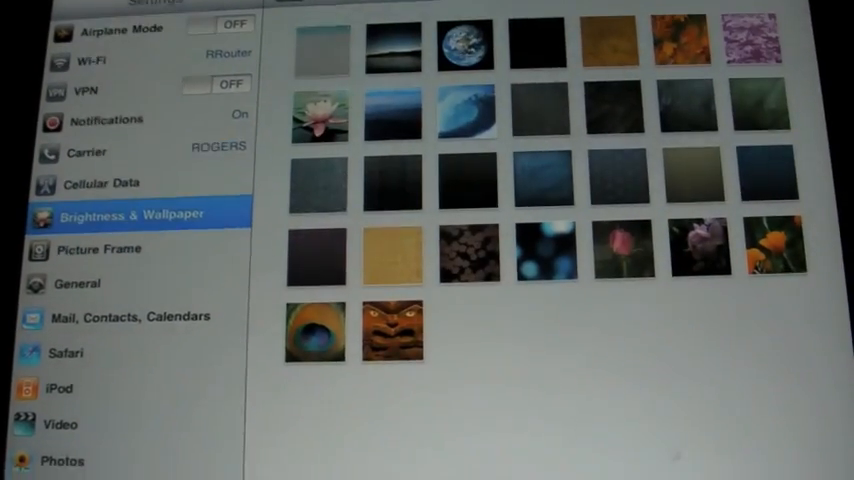